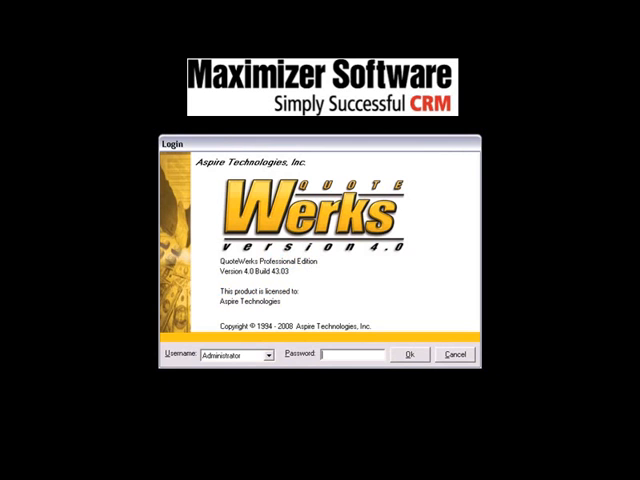
Log in as Administrator so a new untitled quote opens with an empty line-item grid.
click(340, 356)
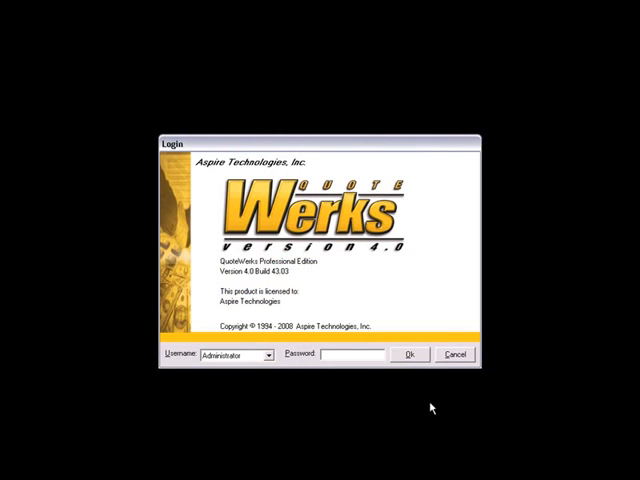
click(408, 354)
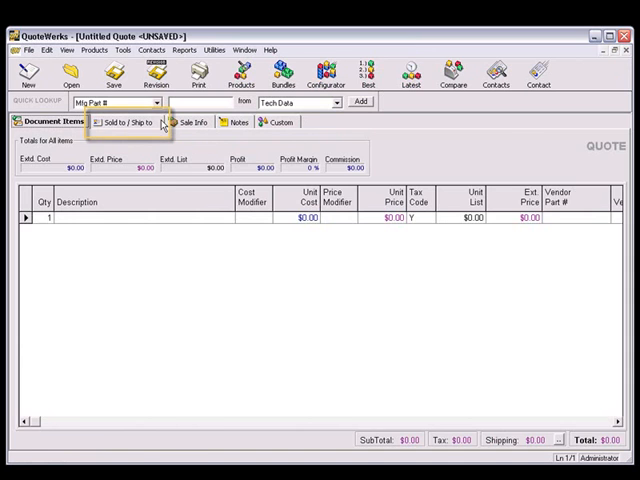
click(120, 122)
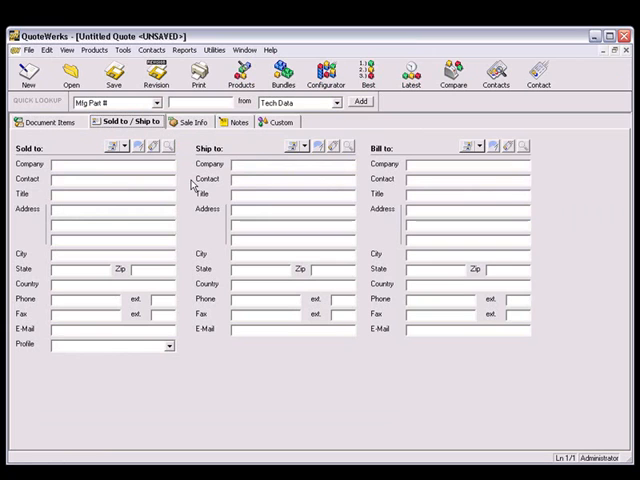
mouse_move(196, 192)
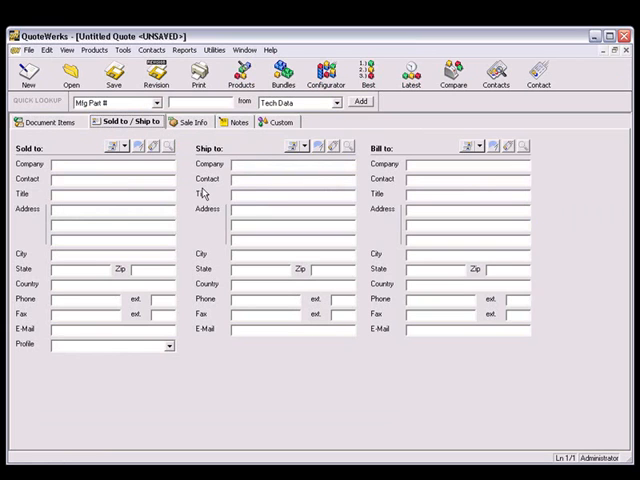
mouse_move(152, 146)
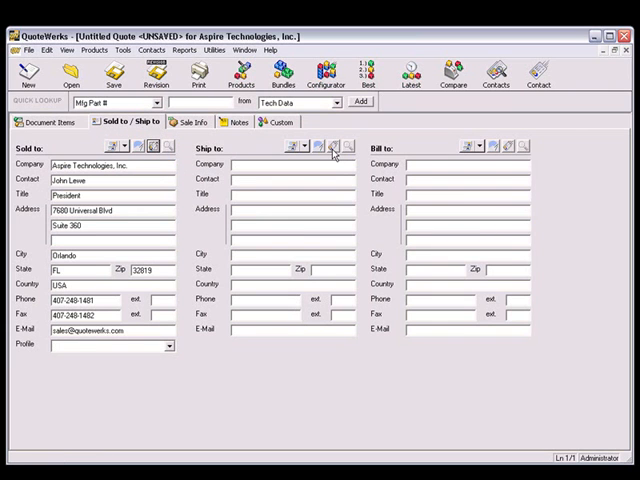
click(332, 146)
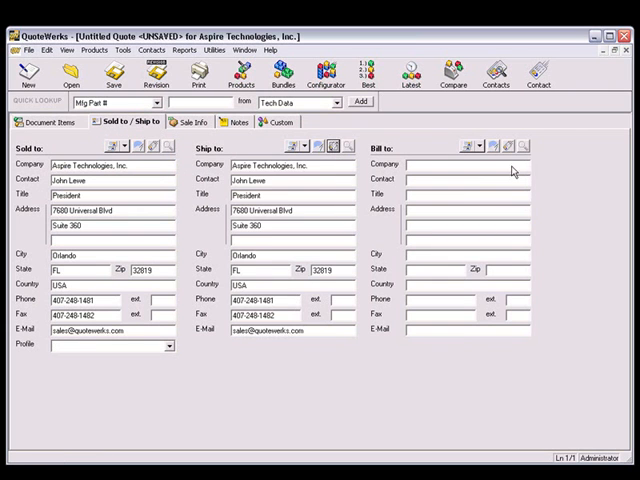
mouse_move(584, 336)
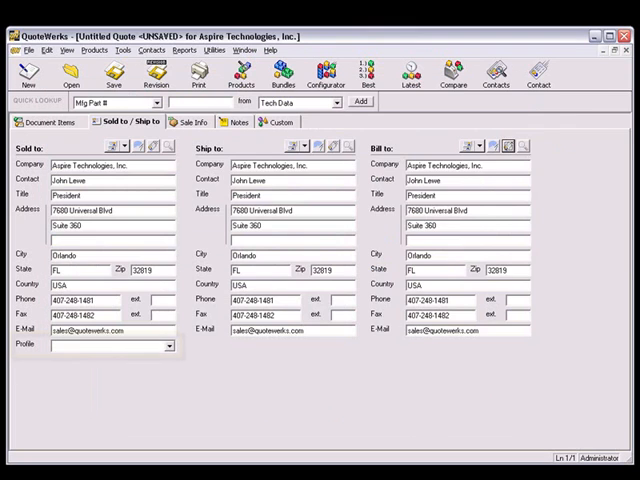
click(100, 348)
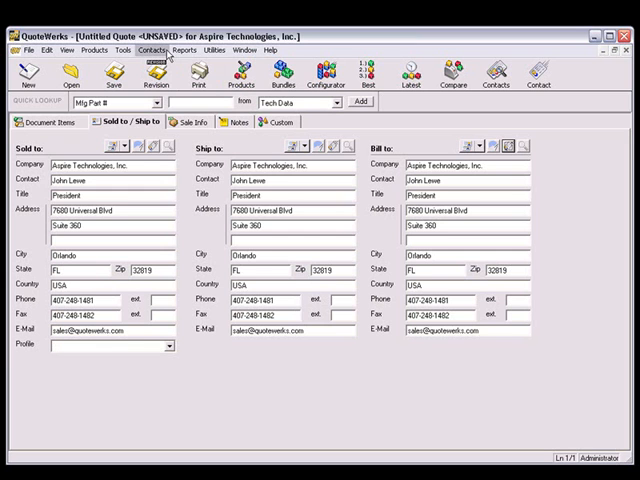
In Setup Contact Manager, add a new DataLink mapping for a Maximizer field and confirm the dialogs.
click(150, 50)
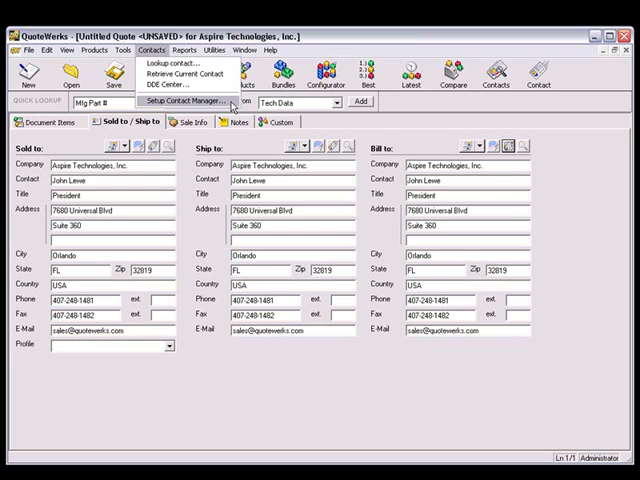
click(188, 100)
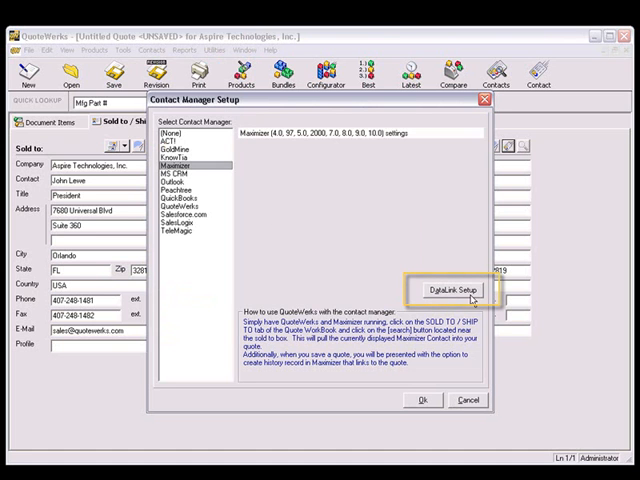
click(456, 290)
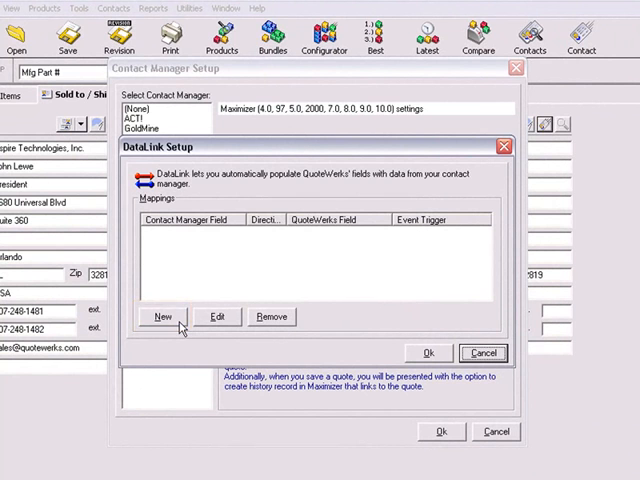
click(162, 316)
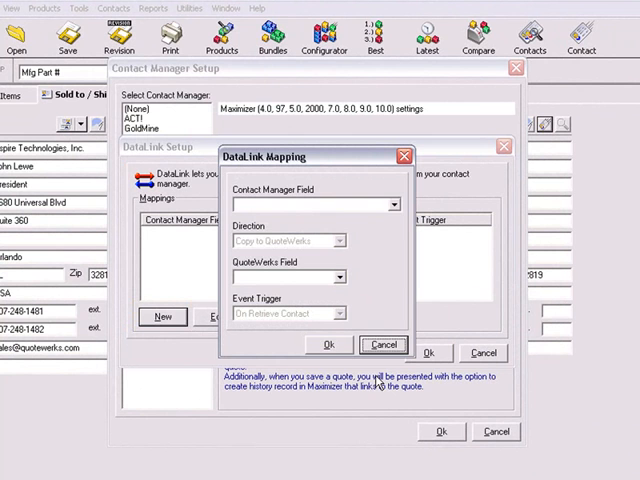
click(388, 204)
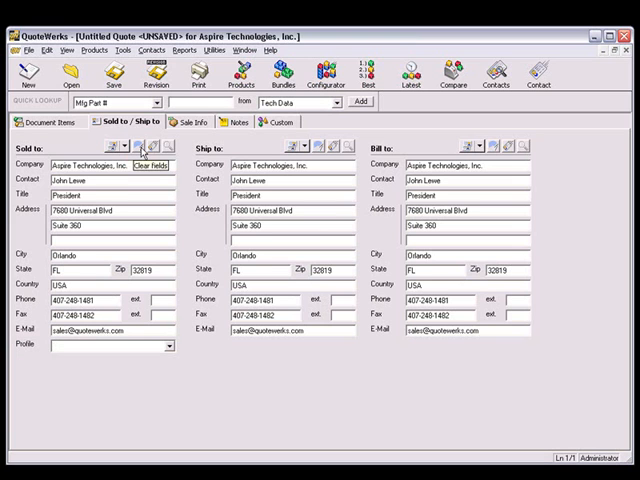
Refresh the Sold To contact so DataLink fills its Profile field with Distributor.
click(148, 148)
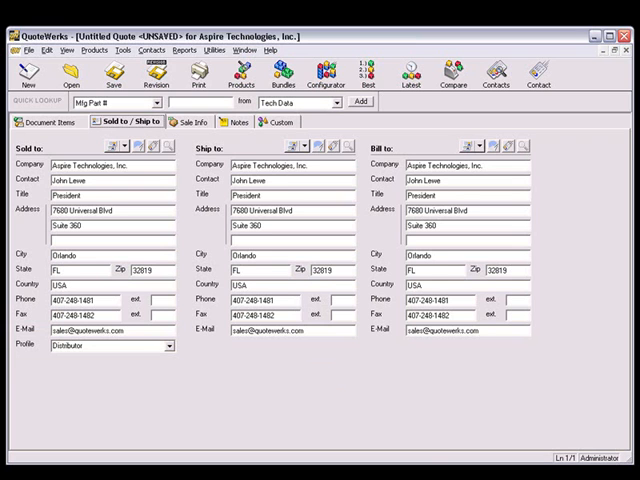
Save the quote as 'Demonstration Quote' with the Create/Update Document link to Maximizer enabled.
click(52, 122)
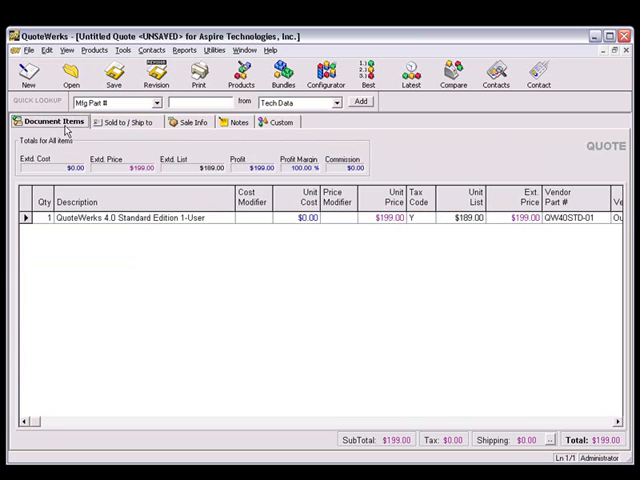
click(26, 50)
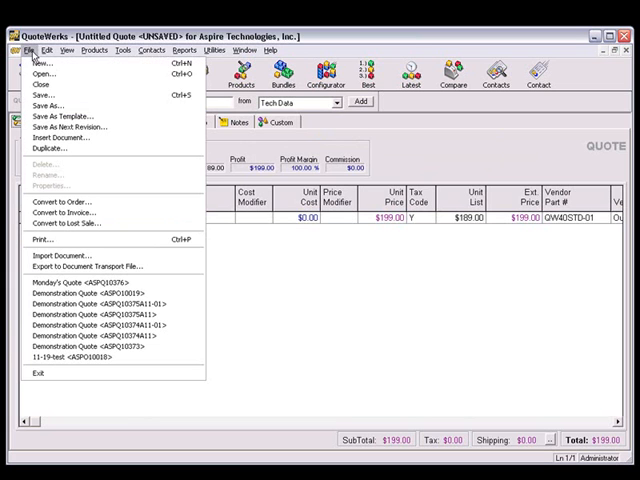
mouse_move(44, 96)
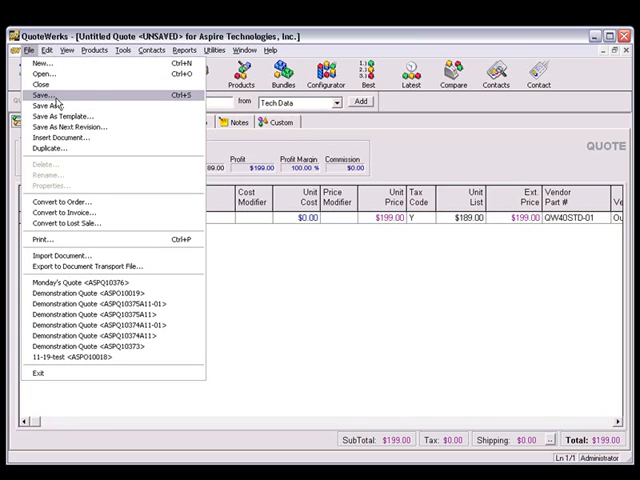
click(52, 90)
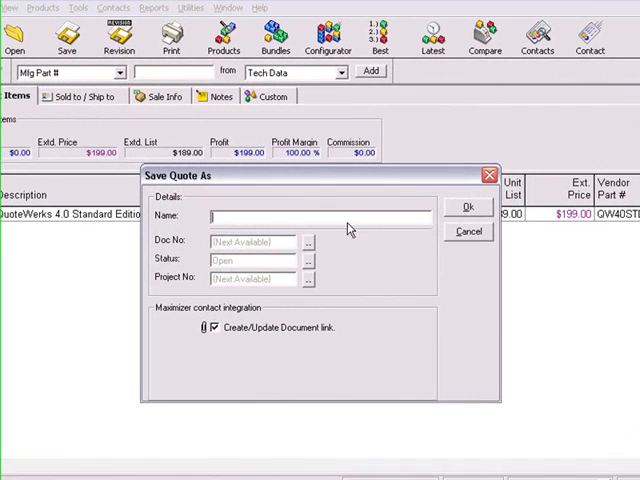
text(Demonstration Quote)
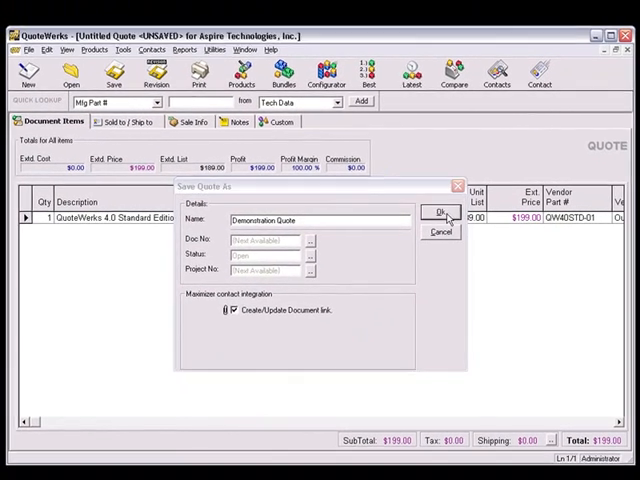
click(440, 212)
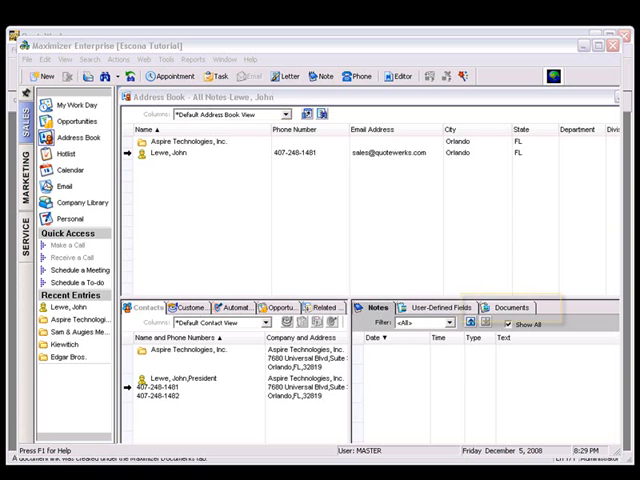
Check the contact's Documents tab in Maximizer and return to the saved quote in QuoteWorks.
click(510, 308)
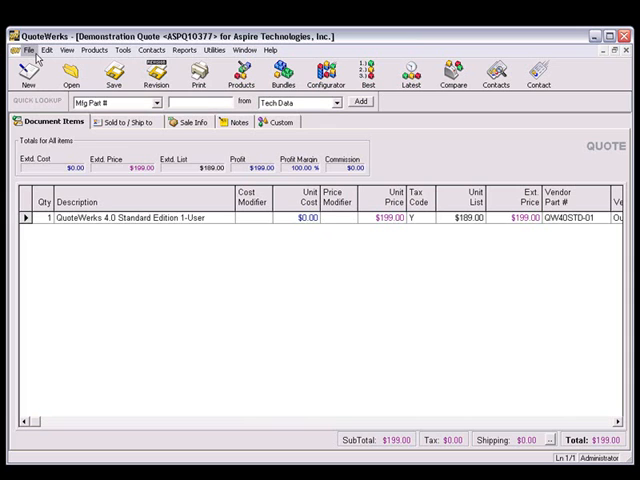
From the Print dialog, edit the Quote layout in Layout Designer and start inserting a data field.
click(28, 48)
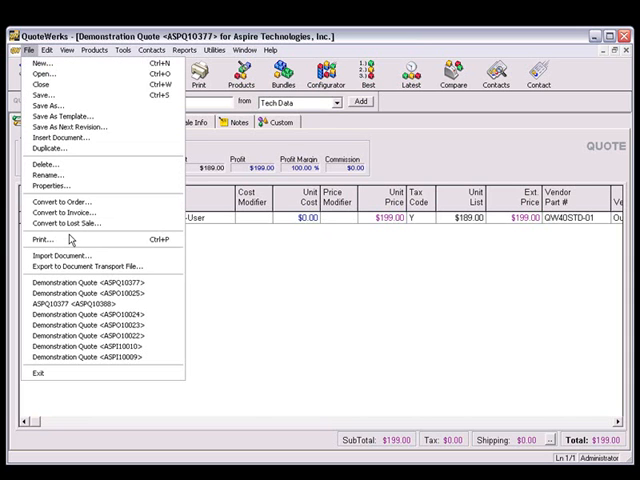
click(44, 240)
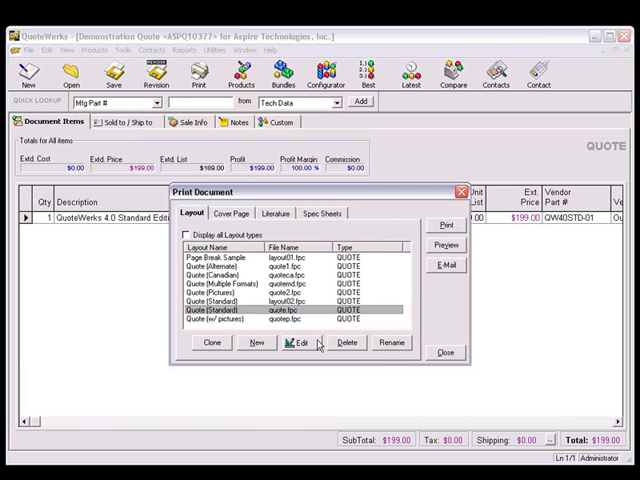
click(300, 344)
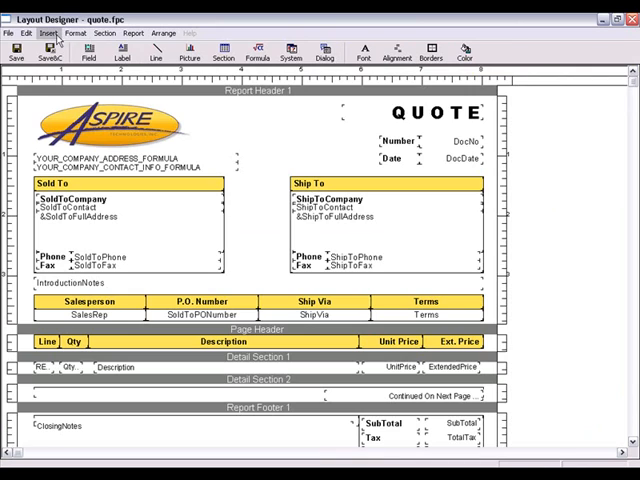
click(48, 32)
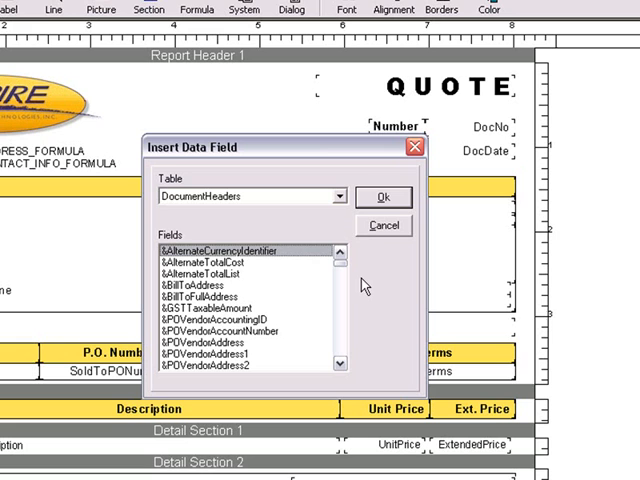
Choose the ContactMgr table's Category field and place it beside the logo in the report header.
click(336, 196)
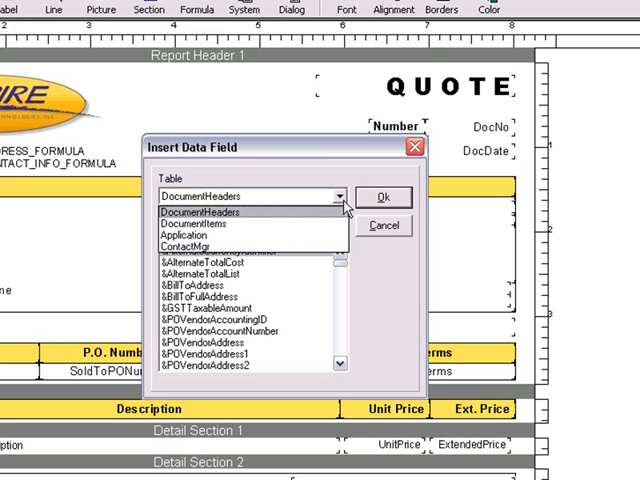
click(196, 246)
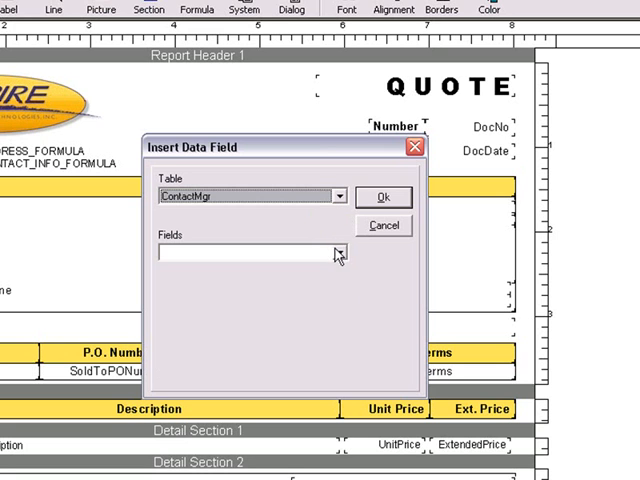
click(338, 252)
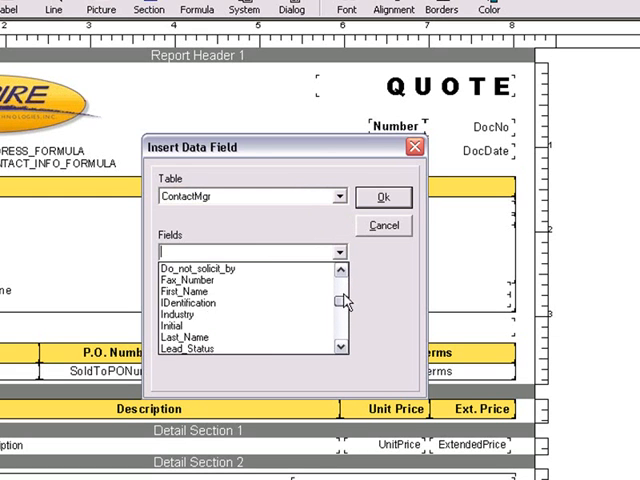
click(340, 272)
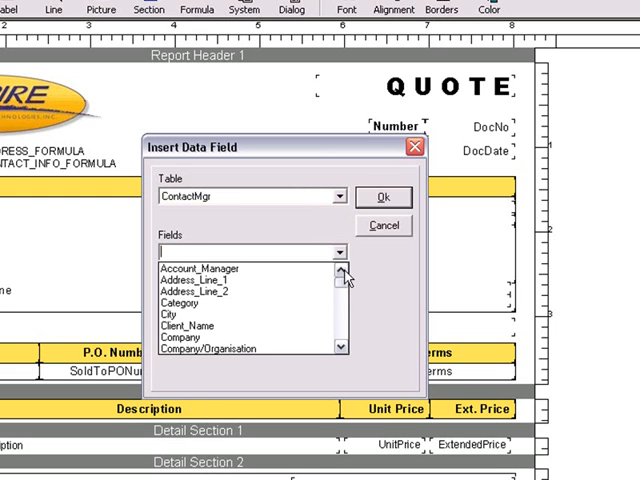
click(180, 302)
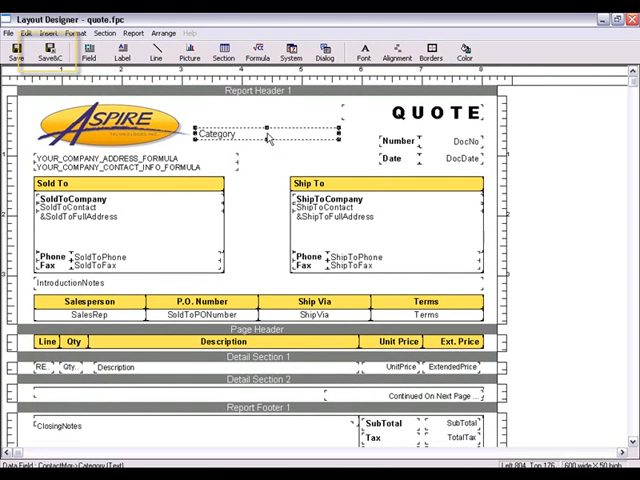
mouse_move(48, 52)
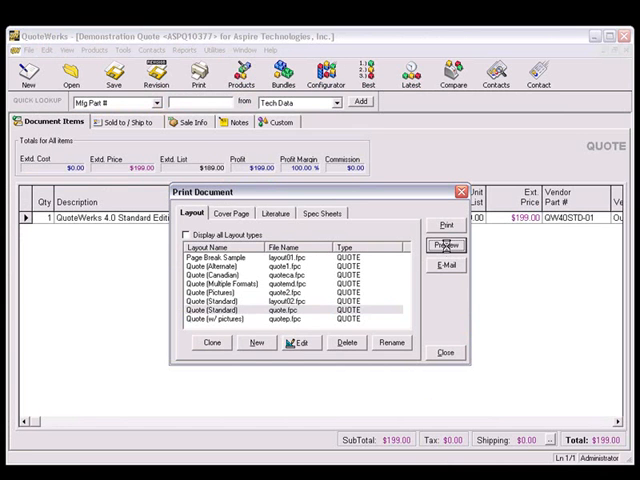
Preview the quote to confirm Distributor appears beside the logo, then close the preview.
click(444, 244)
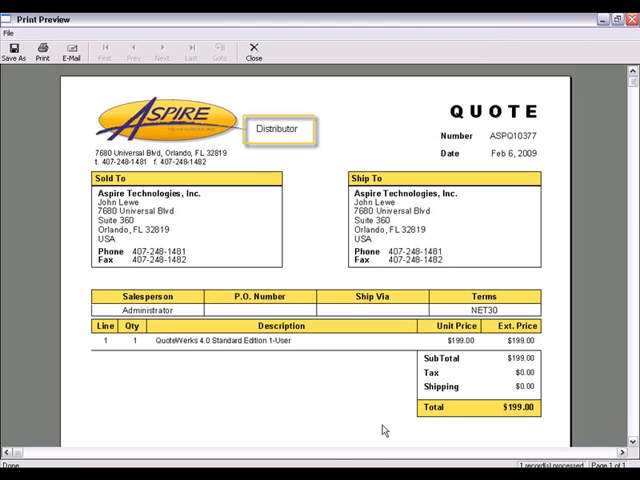
click(256, 52)
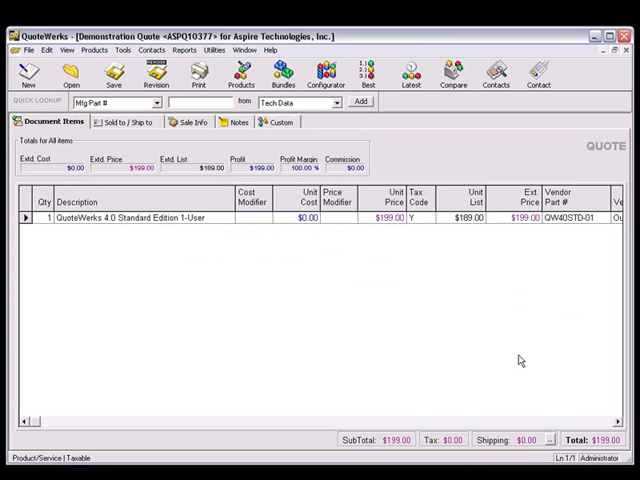